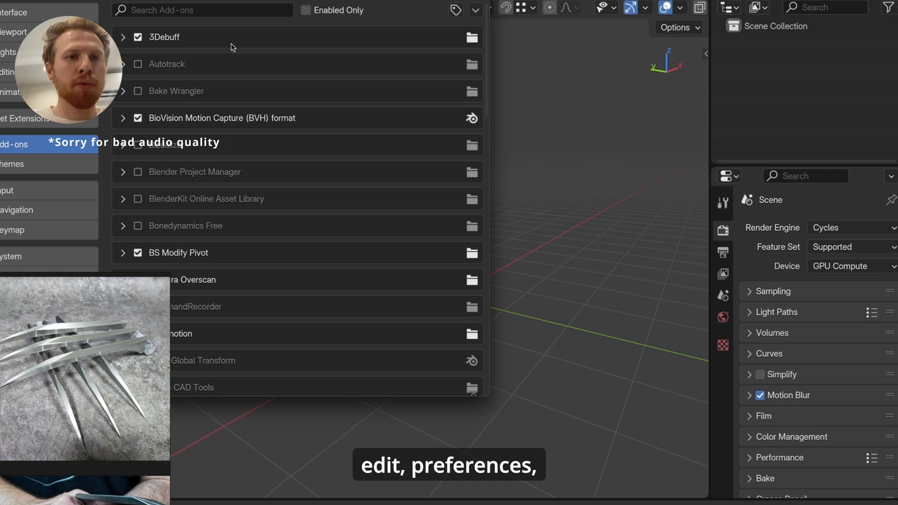
Search 'node wr' in the add-on preferences and enable Node Wrangler
text(node wr)
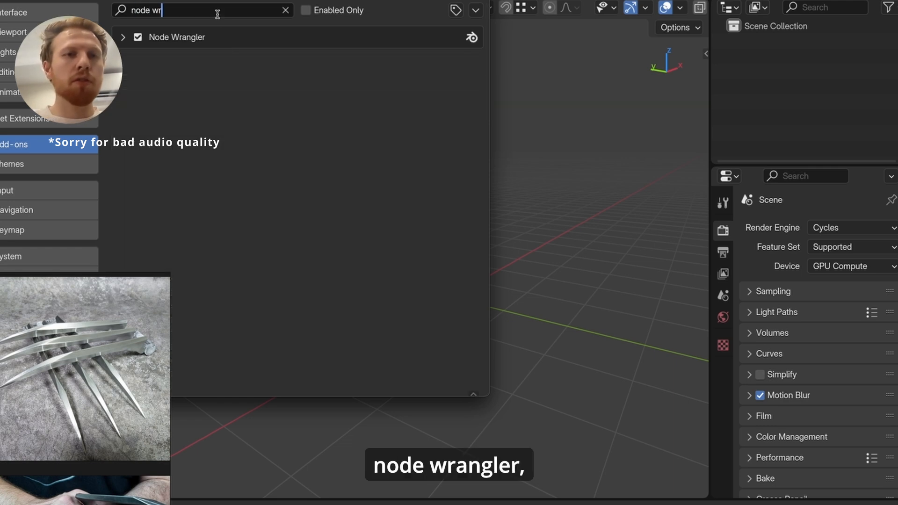
click(123, 38)
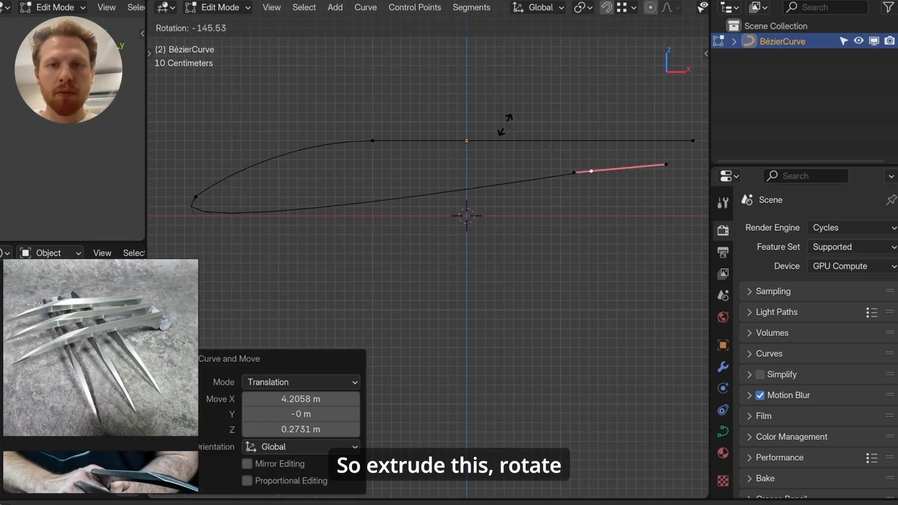
Set free handles, extrude a new end point and shift points along X to sharpen the tip
key(v)
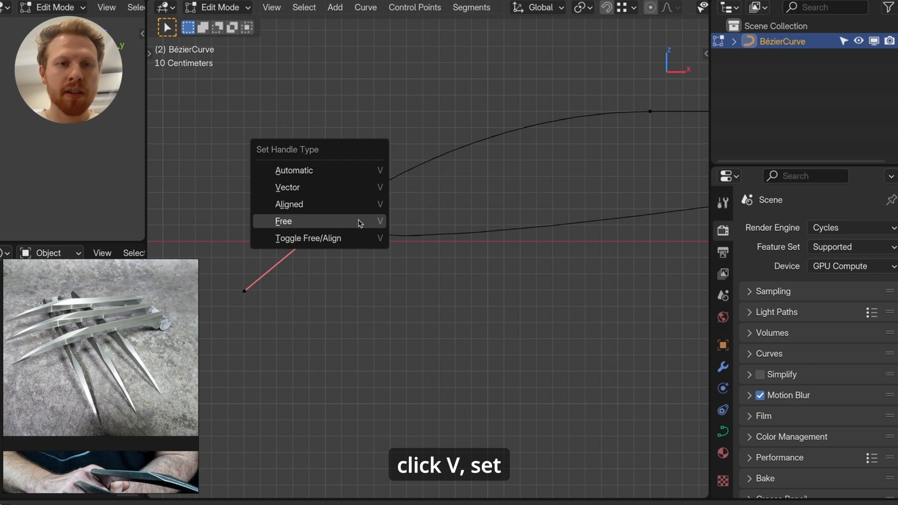
click(282, 221)
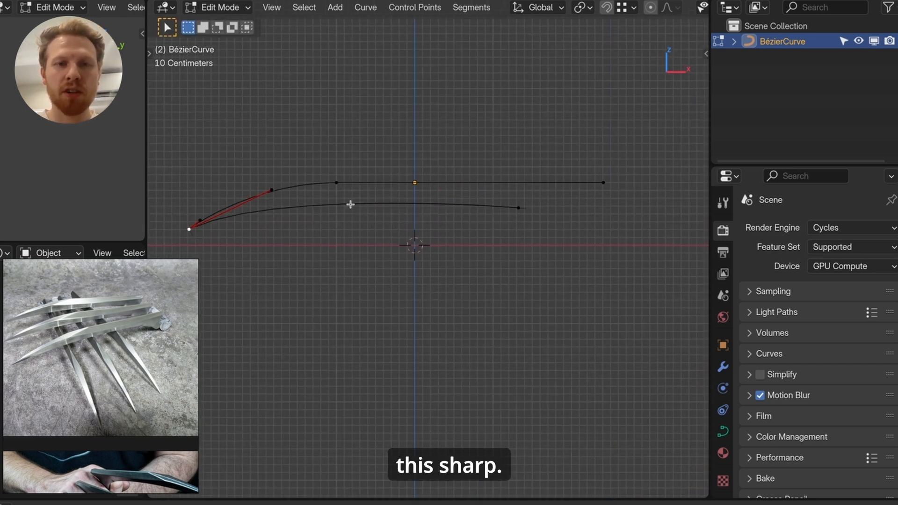
key(e)
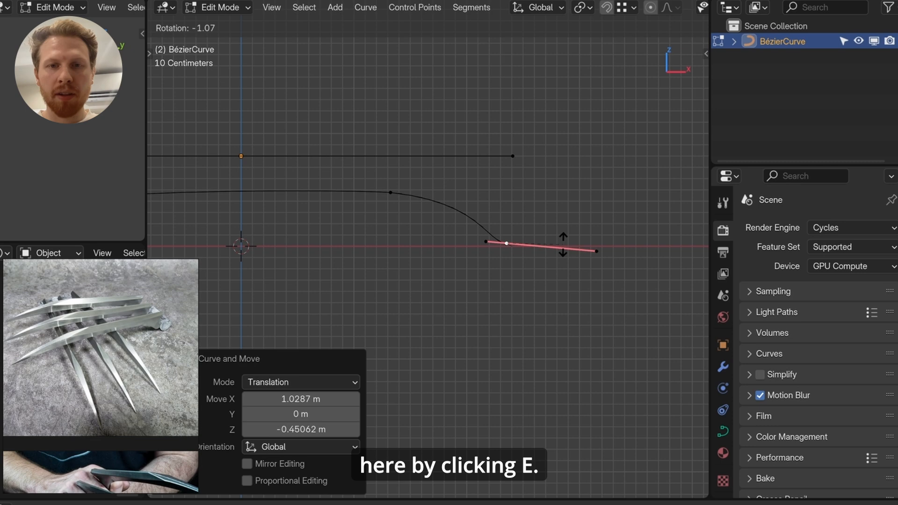
key(Tab)
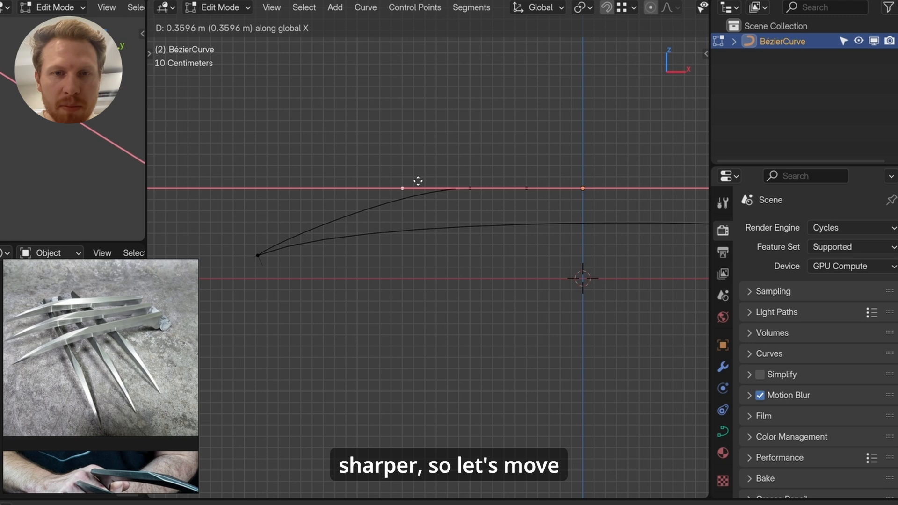
key(Tab)
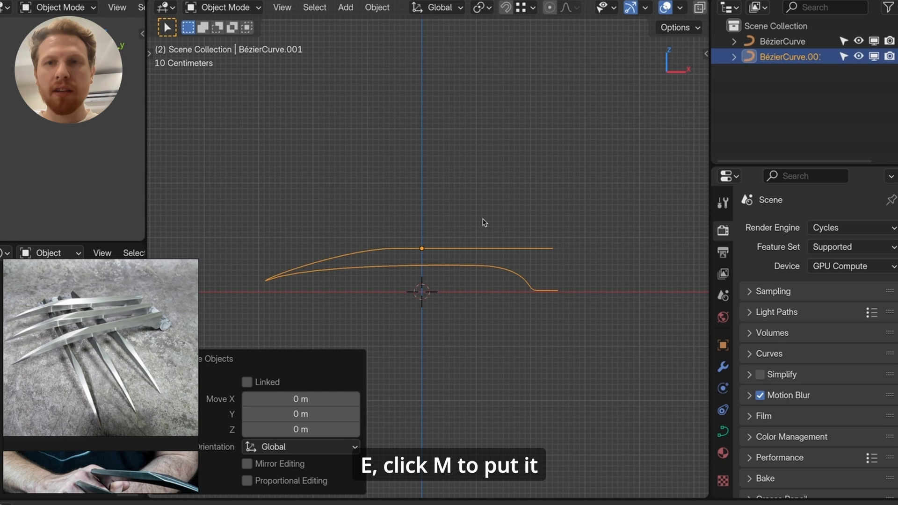
Move the curve copy into a new 'Backup' collection and convert the original curve to a mesh
key(m)
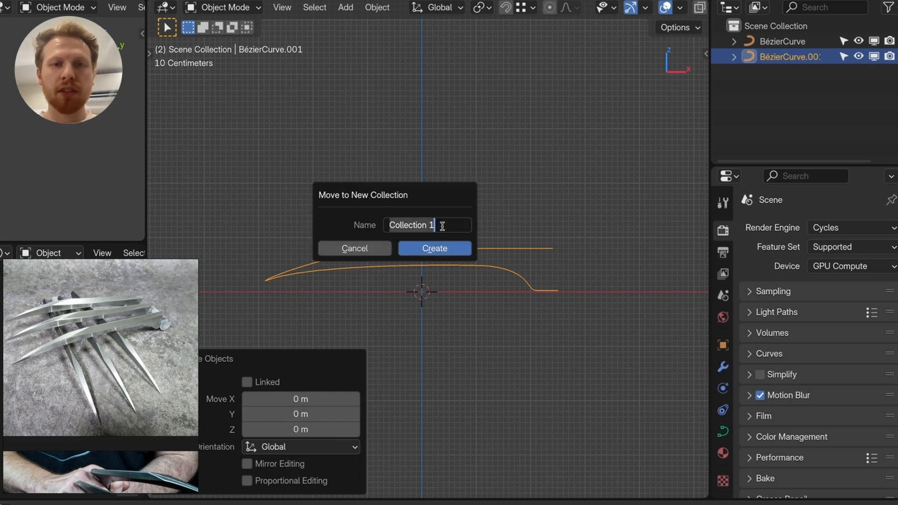
click(433, 248)
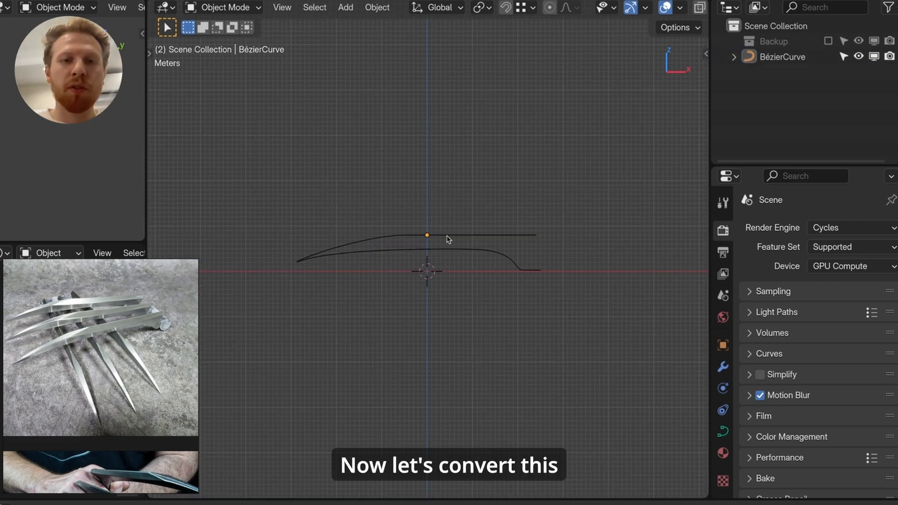
click(376, 8)
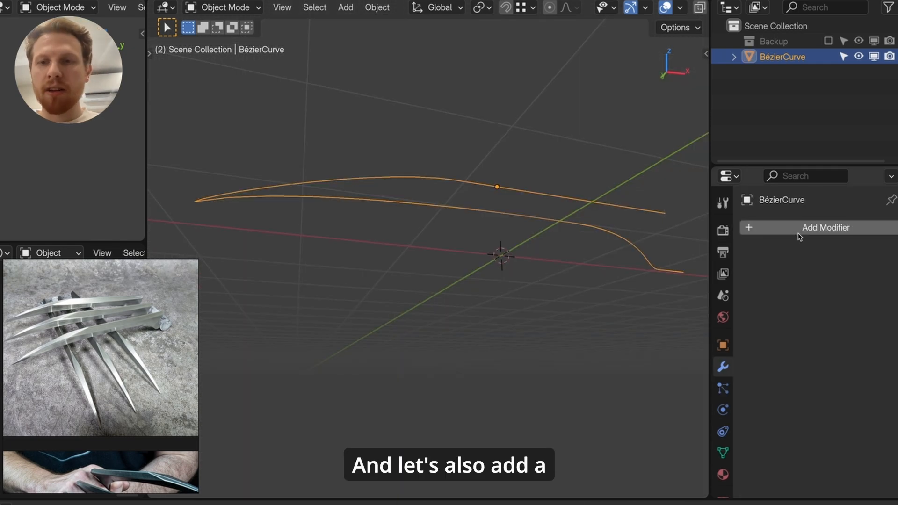
Add a Mirror modifier to the claw mesh set to the Y axis
click(825, 227)
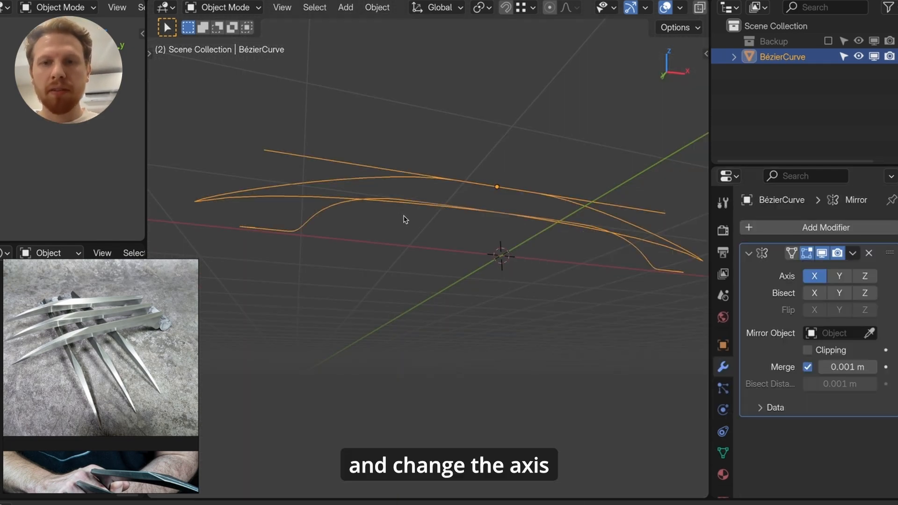
click(839, 275)
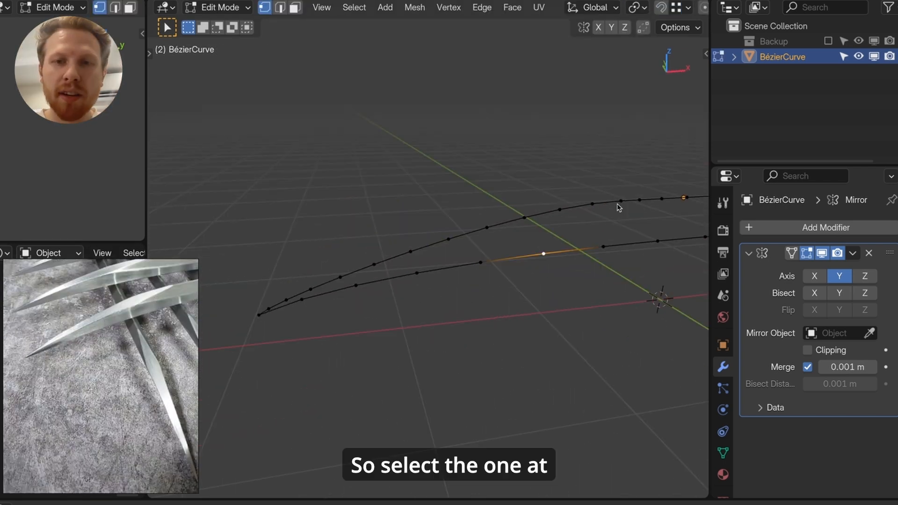
Extrude the selected edge run into a face strip along Y, with mirror clipping on and smooth falloff
click(619, 201)
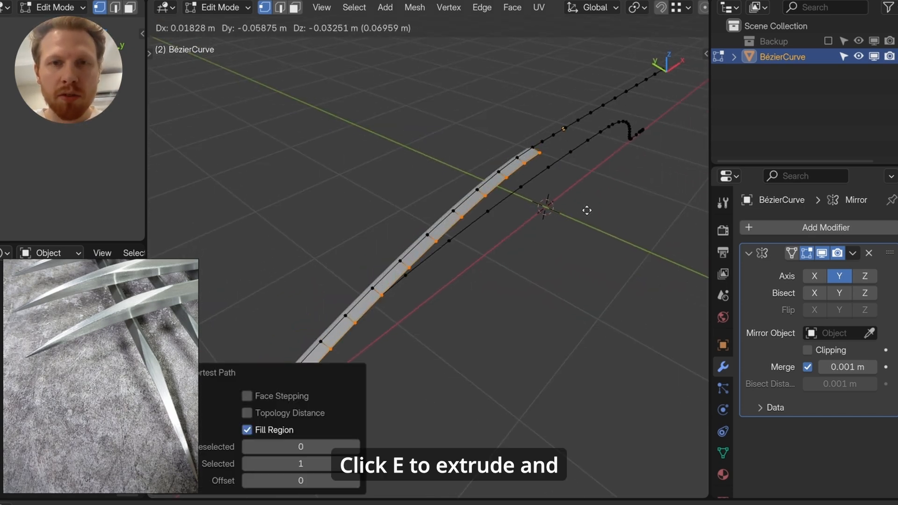
key(e)
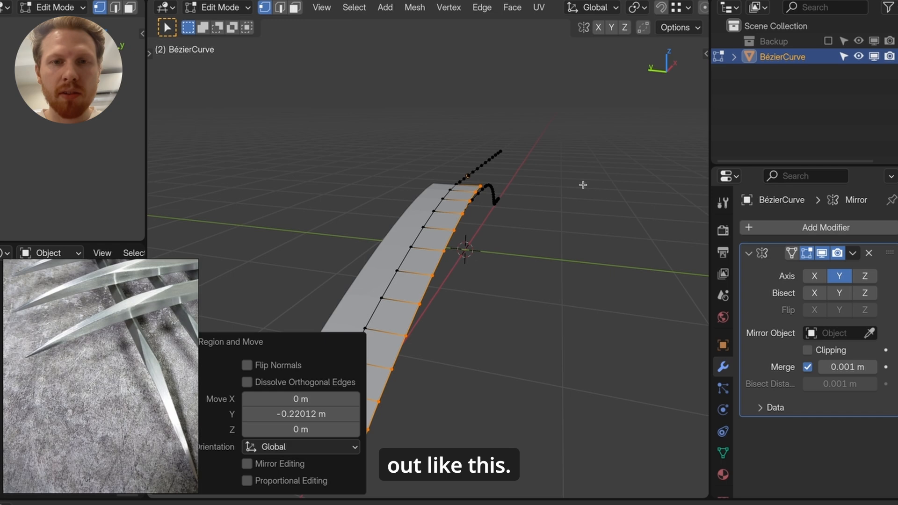
click(807, 349)
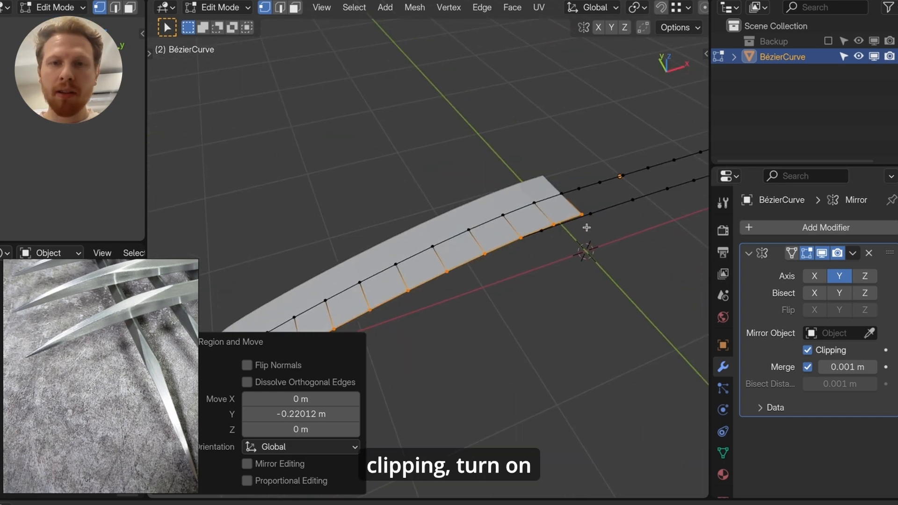
click(584, 8)
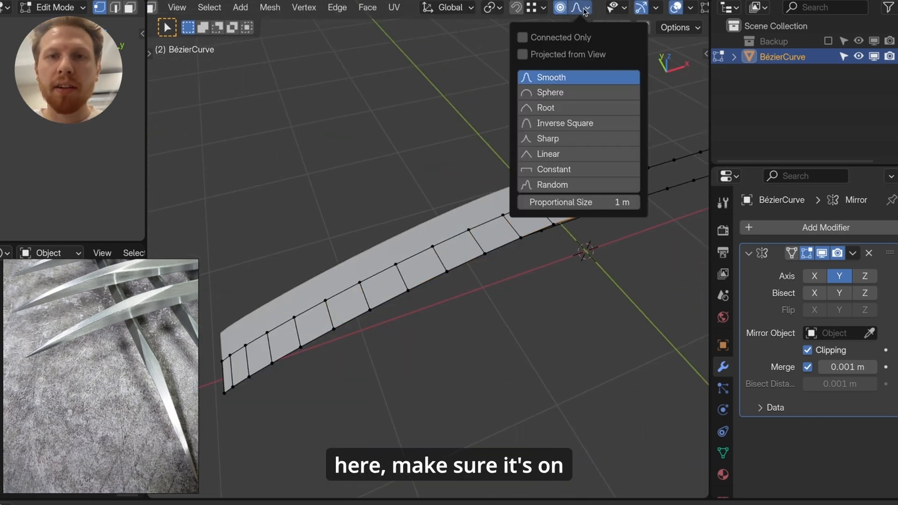
click(521, 38)
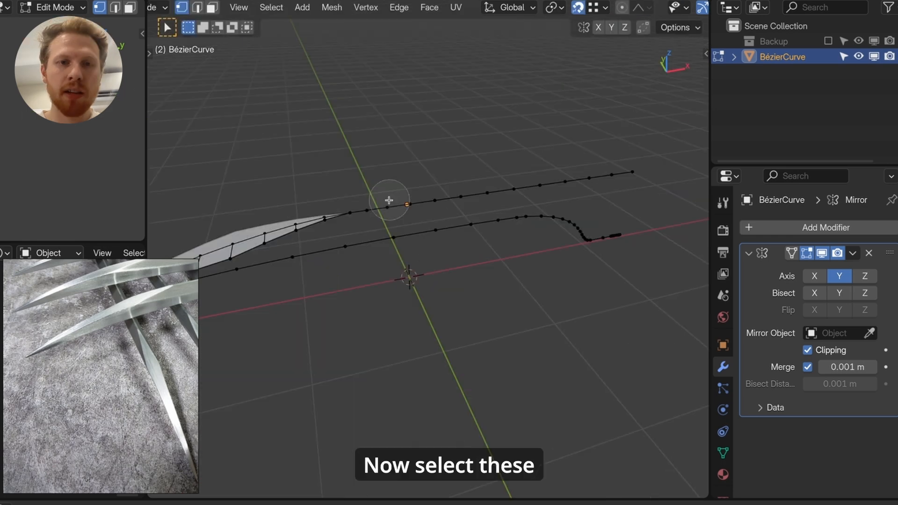
Delete the extra vertices and flatten the extruded blade edge to zero width
key(x)
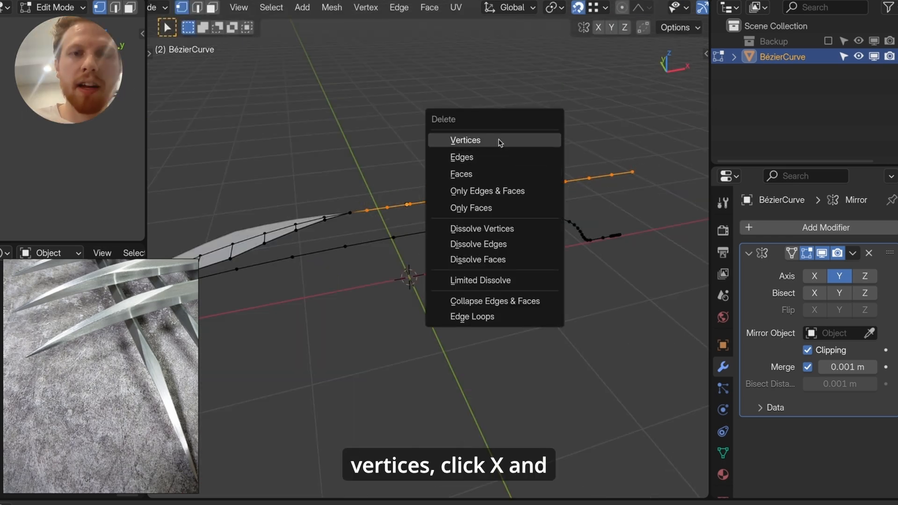
click(465, 139)
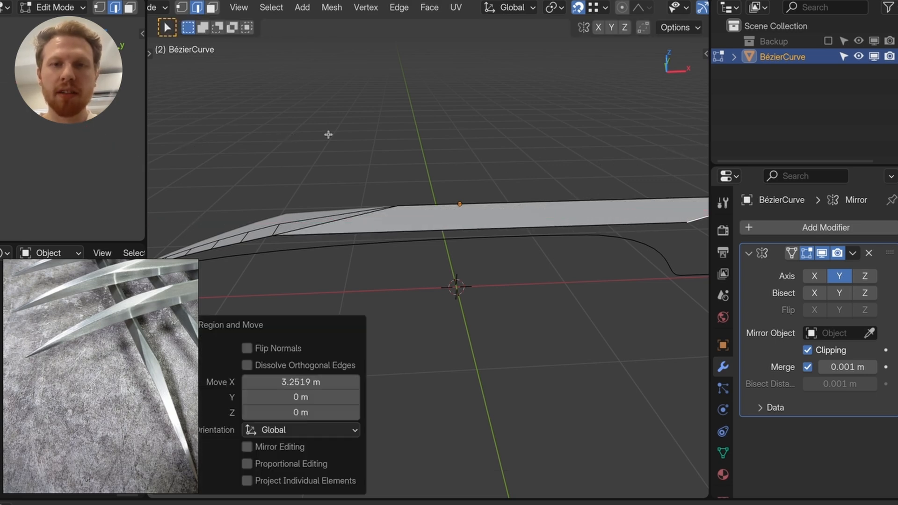
key(s)
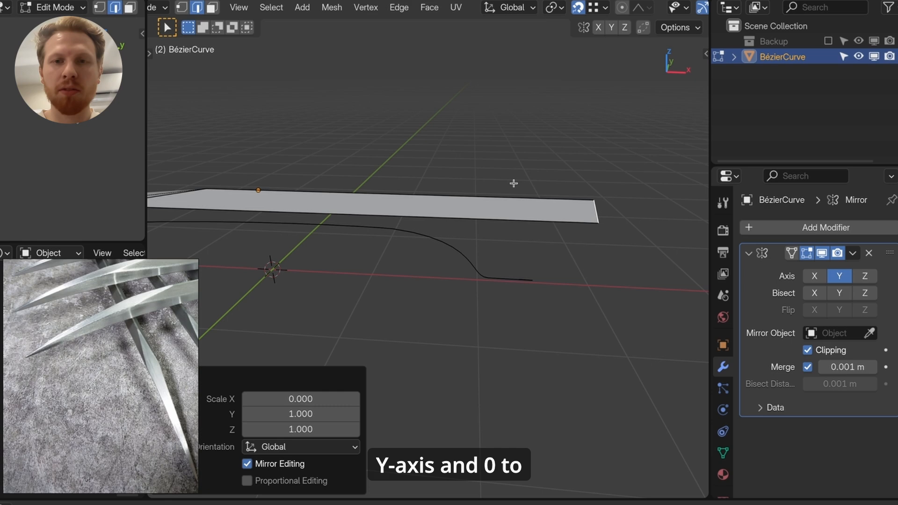
click(591, 8)
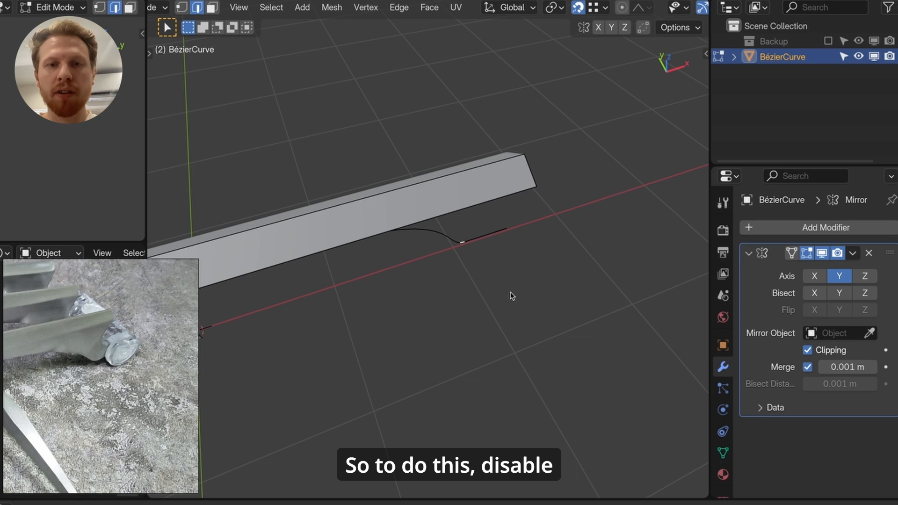
Toggle mirror clipping off and on, select the curve's end vertices and extrude at the tip
click(807, 350)
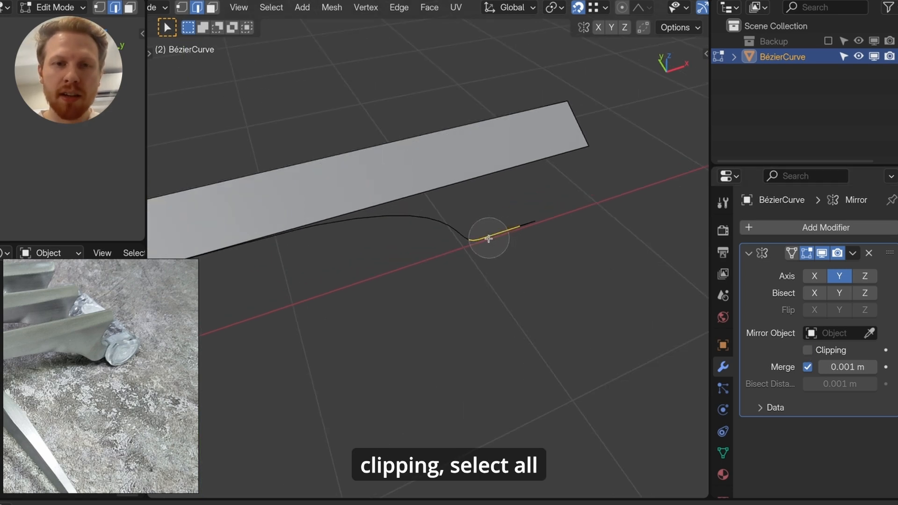
click(622, 7)
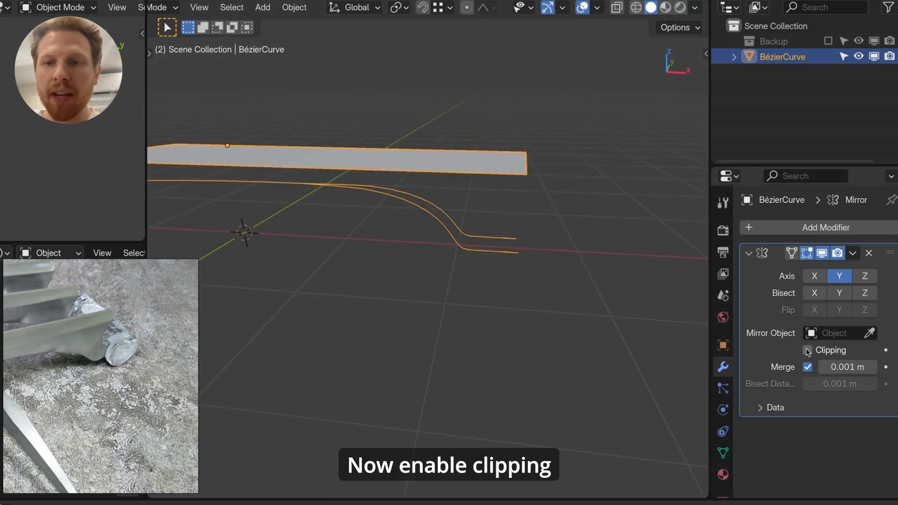
click(808, 349)
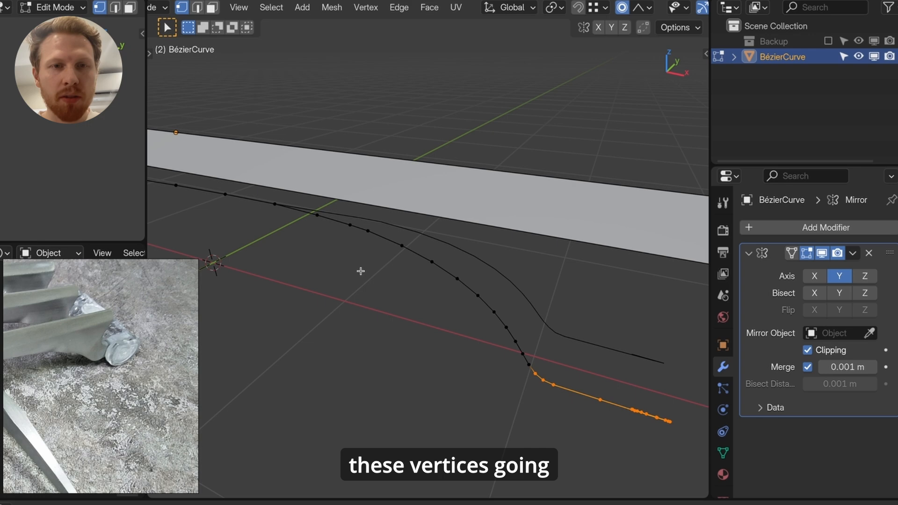
key(e)
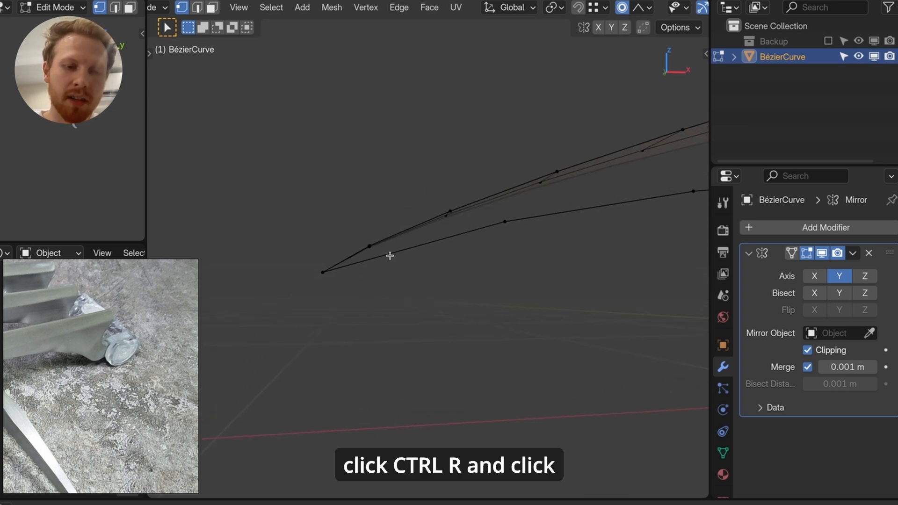
Add an edge loop along the blade and fill the tip and outline with faces
click(389, 254)
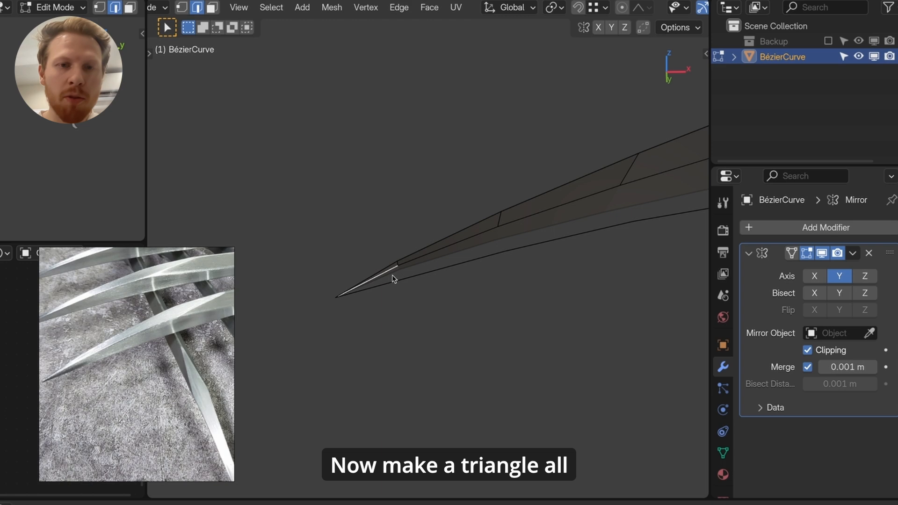
key(f)
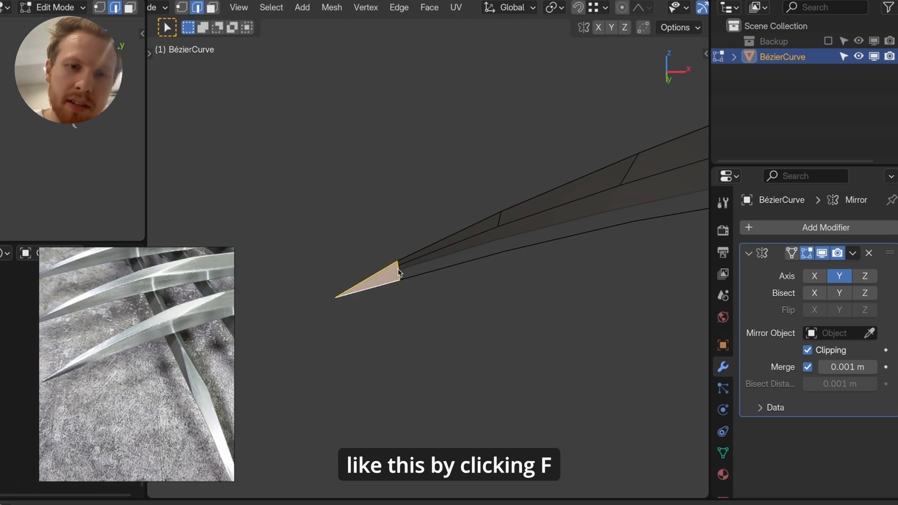
key(f)
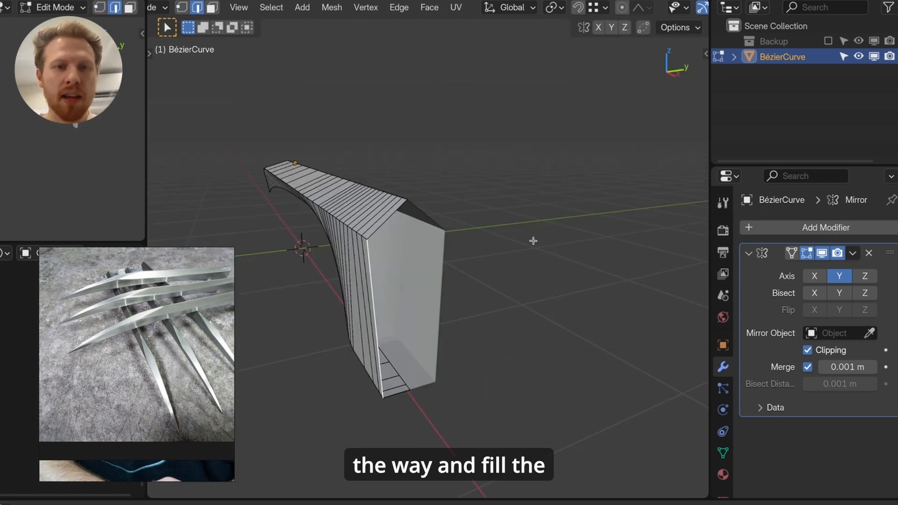
key(Tab)
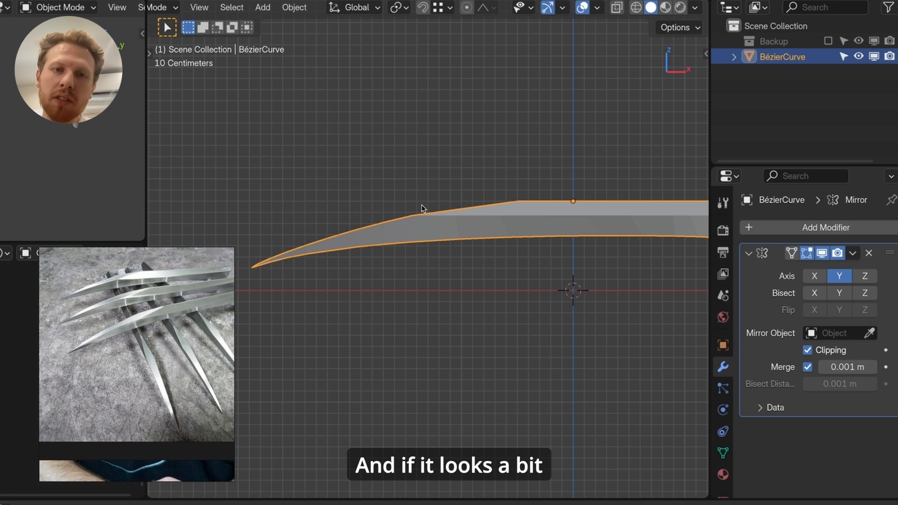
Raise the centre ridge vertices in Edit Mode to give the blade a sloped spine
key(Tab)
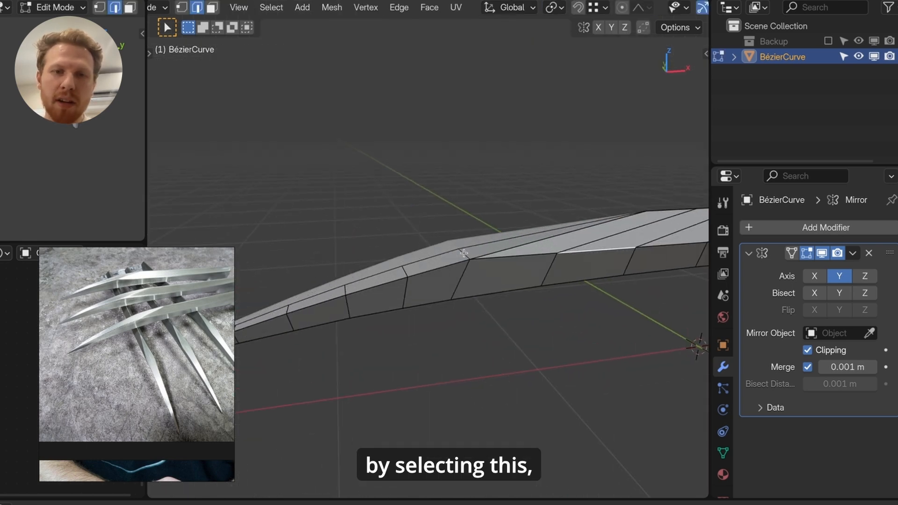
key(ctrl+b)
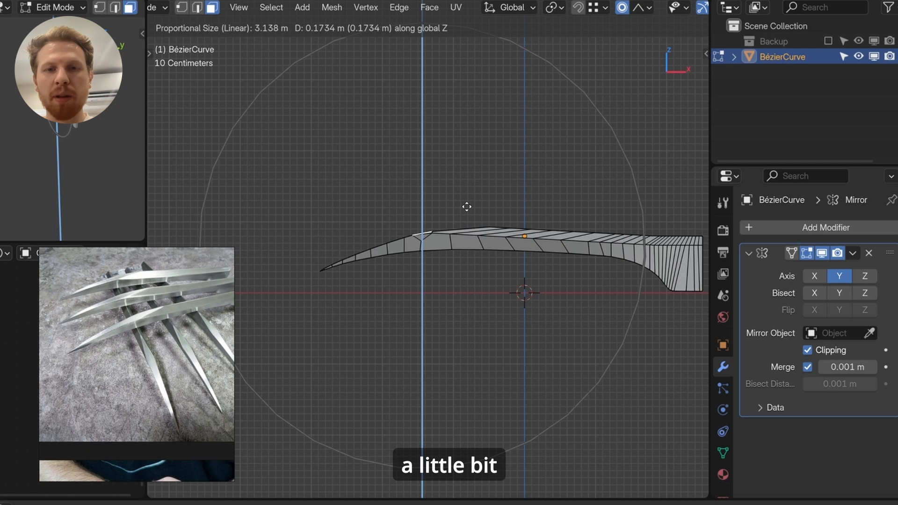
key(Tab)
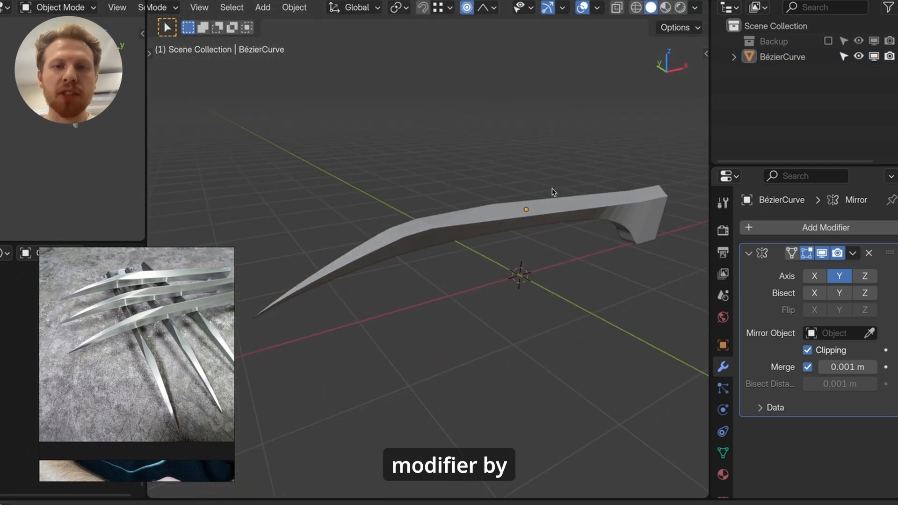
Add a Subdivision Surface modifier and crease all sharp edges to factor 1
click(825, 227)
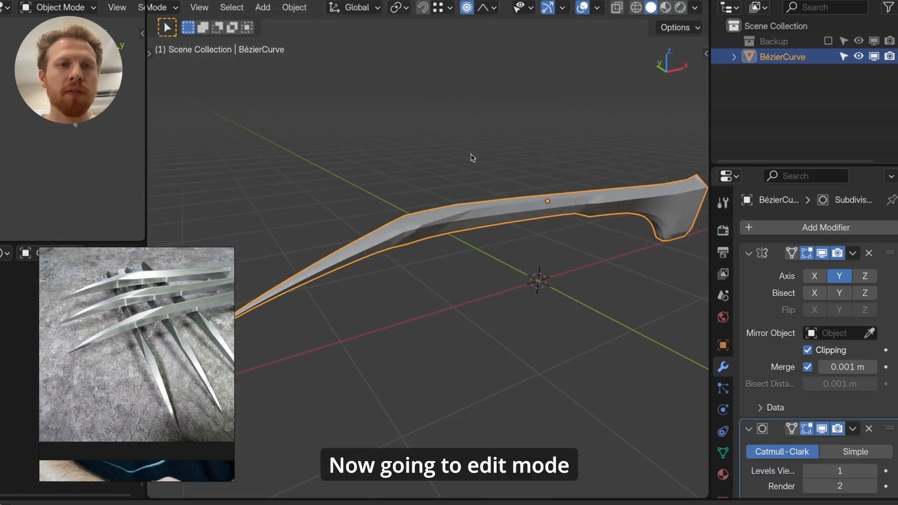
click(271, 7)
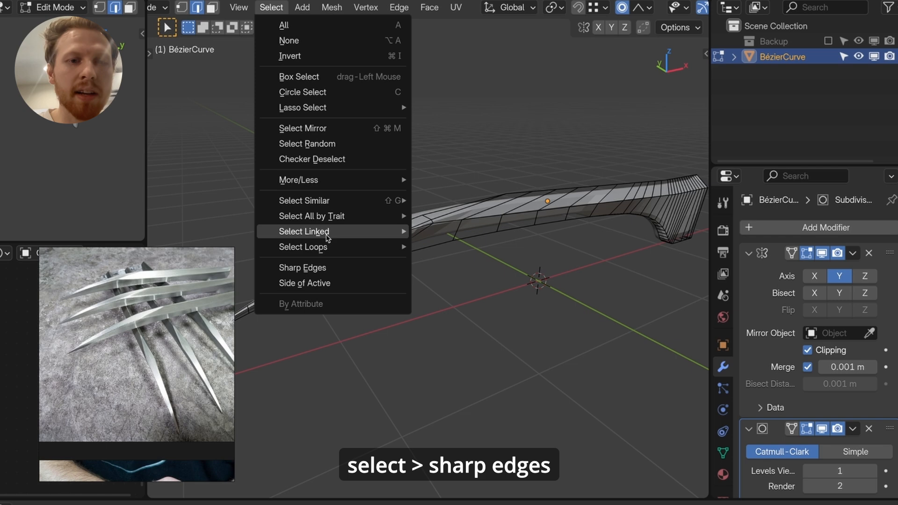
click(302, 268)
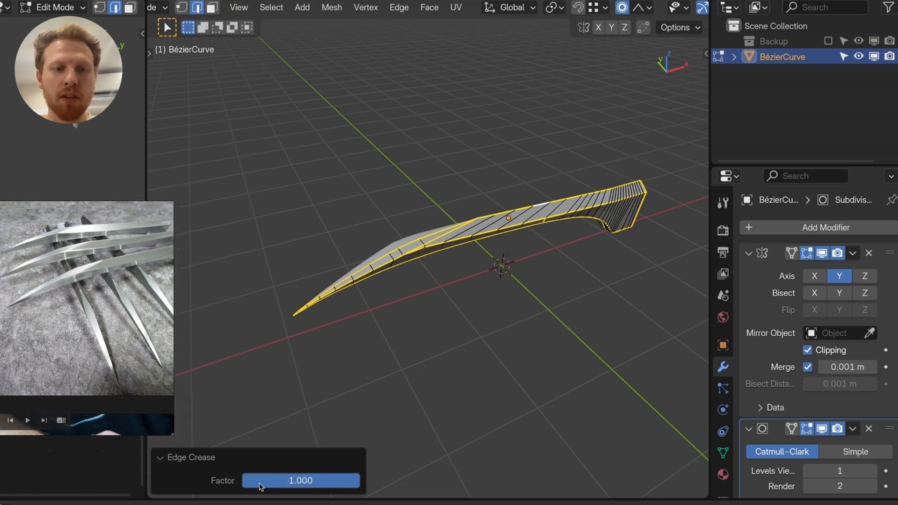
key(Tab)
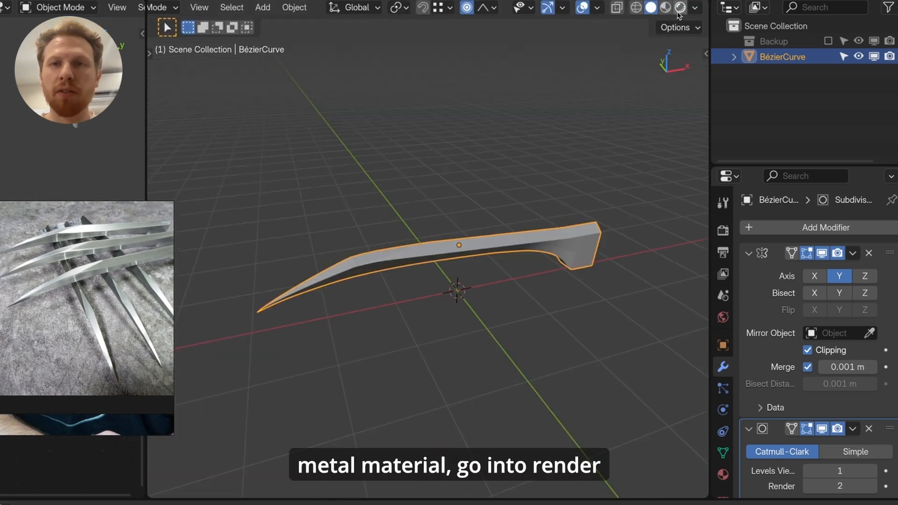
Switch to rendered shading, add a material to the claw and shade it smooth
click(695, 7)
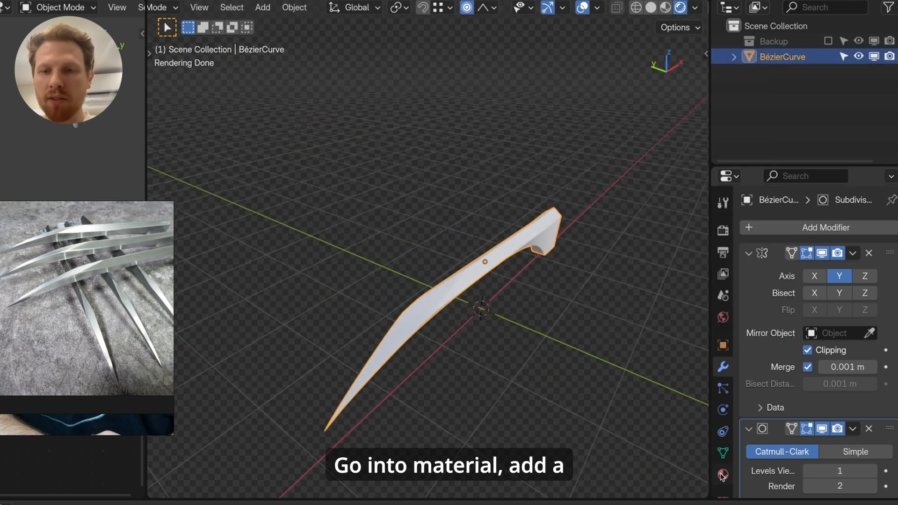
click(723, 474)
text(smooth)
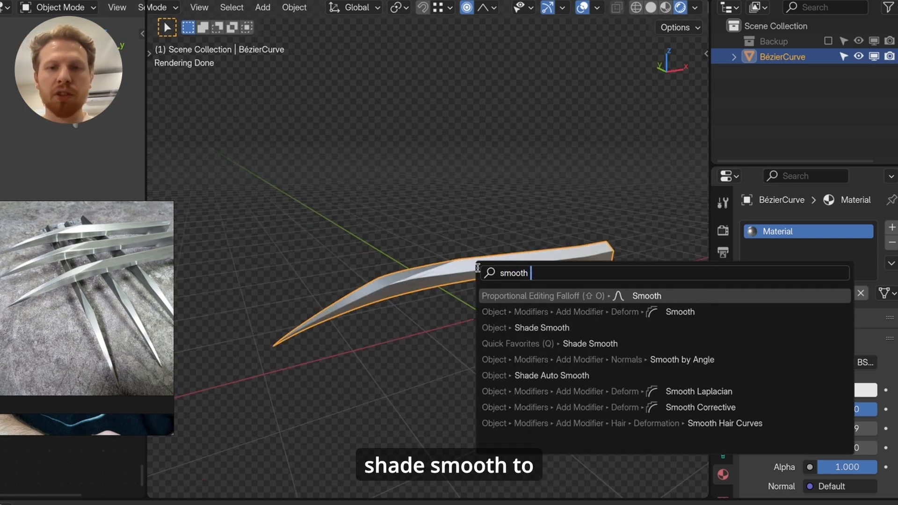
click(554, 327)
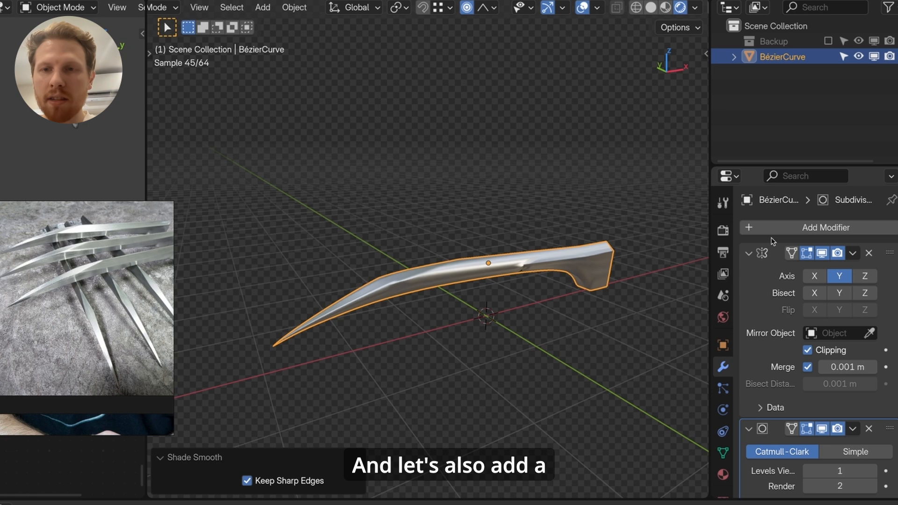
Add a Smooth by Angle modifier to the claw
click(816, 228)
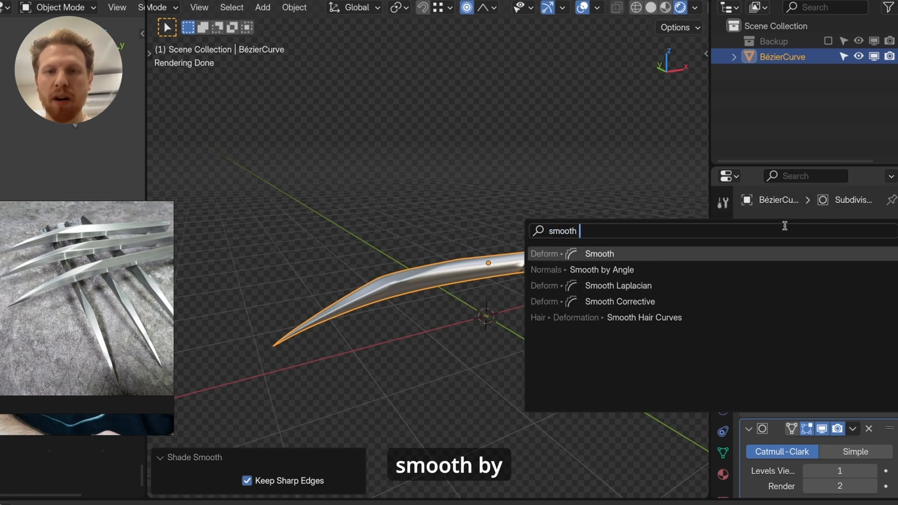
click(601, 269)
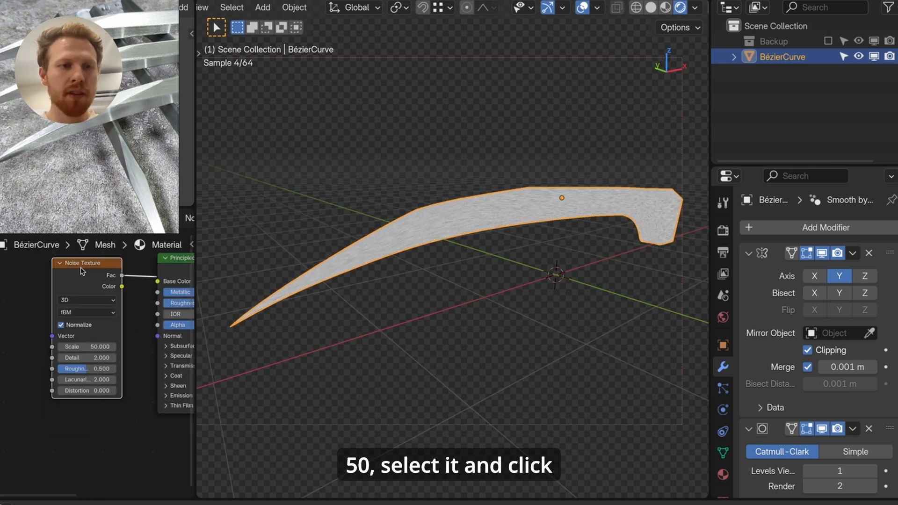
Add Mapping controls to the Noise Texture and set its X scale to 0.001
key(ctrl+t)
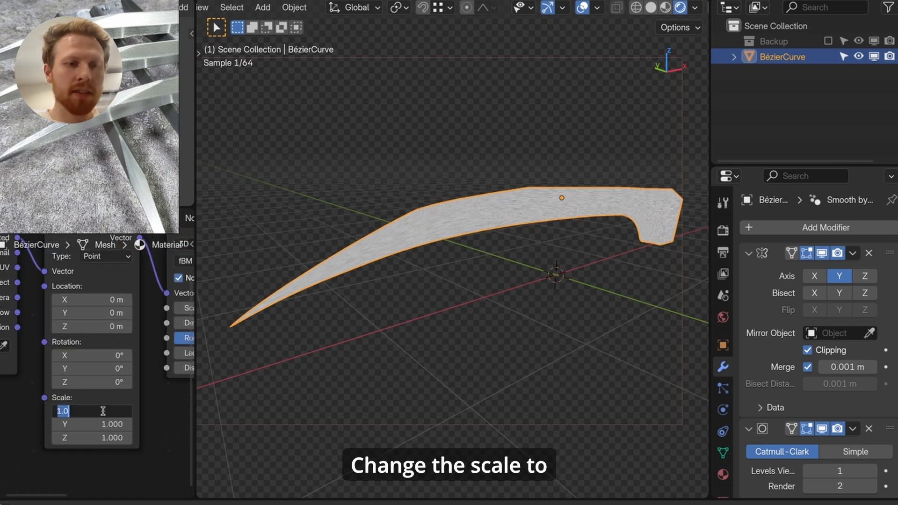
text(0.001)
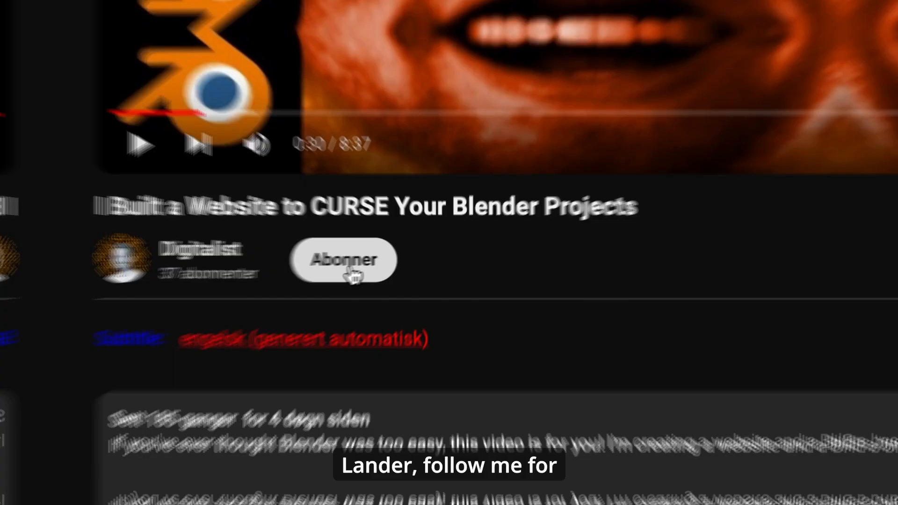
Subscribe to the Digitalist YouTube channel
click(343, 260)
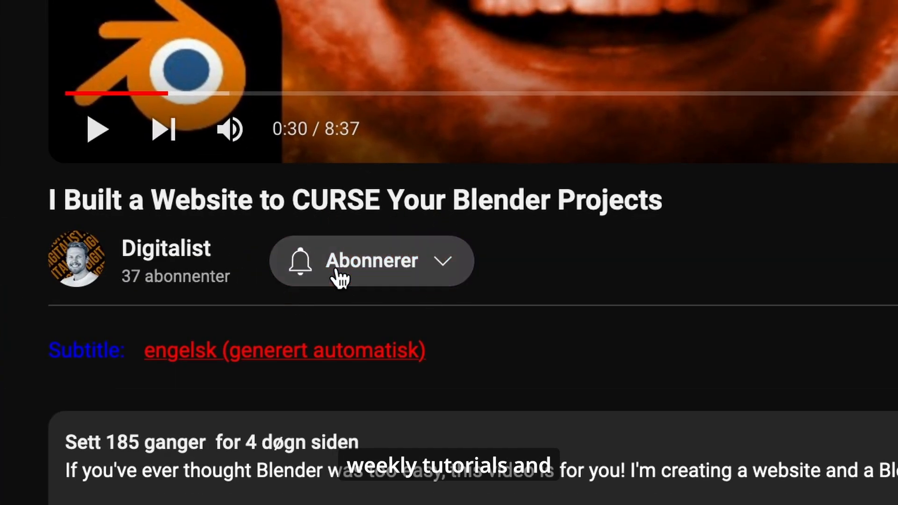